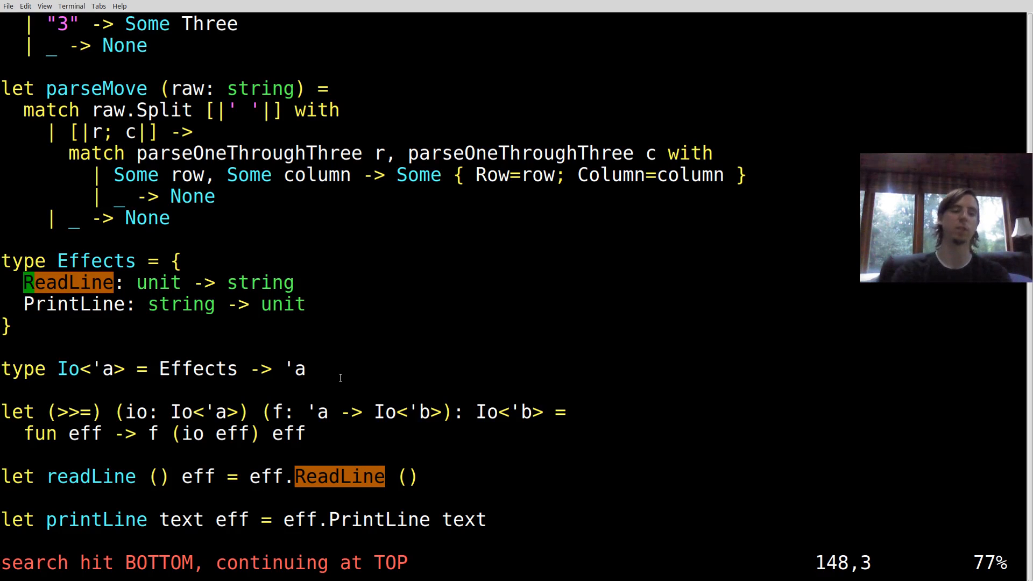
Step: Rename the ReadLine effect field to PlaceLetter, typed as taking a Letter
{"action": "type", "text": "PlaceLet"}
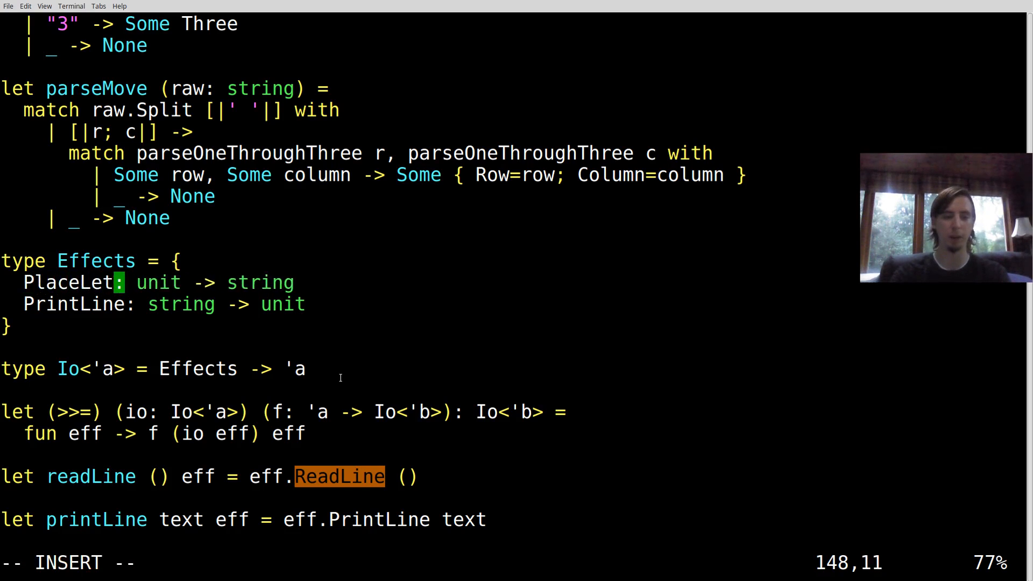
{"action": "type", "text": "ter"}
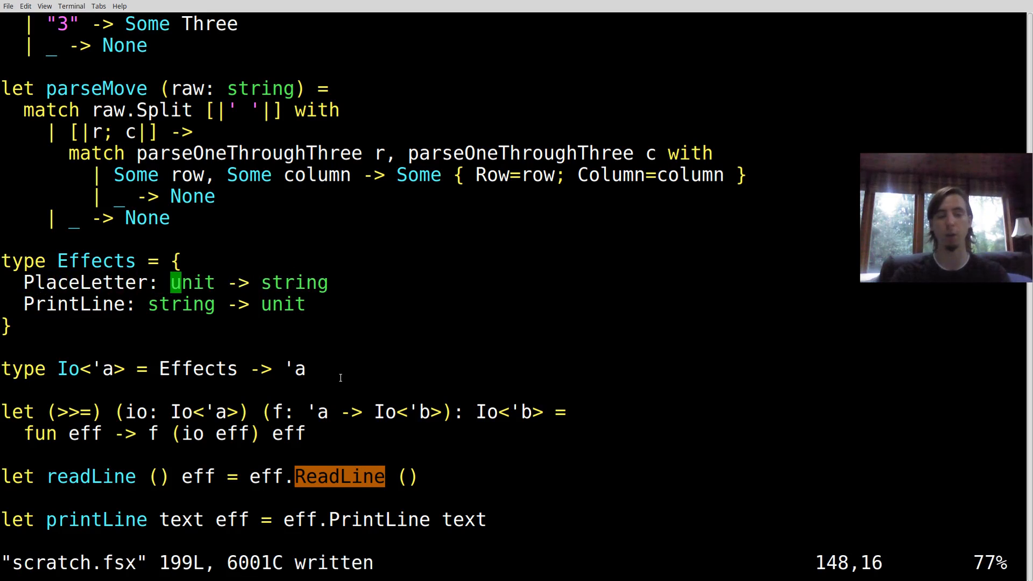
{"action": "type", "text": "Letter"}
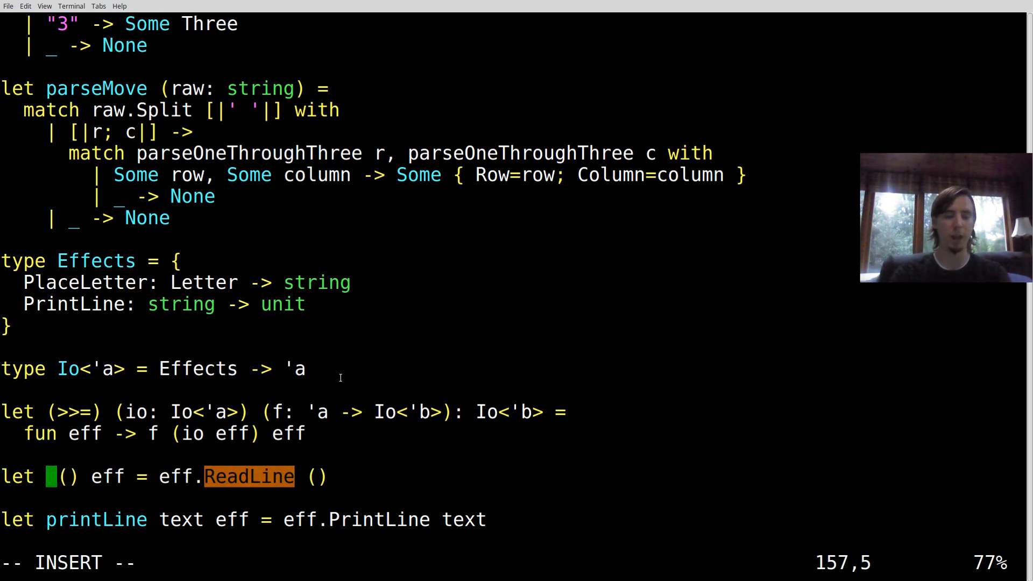
Step: Rename the readLine helper to placeLetter and update its call in readMoveIo, then save
{"action": "type", "text": "placeLetter"}
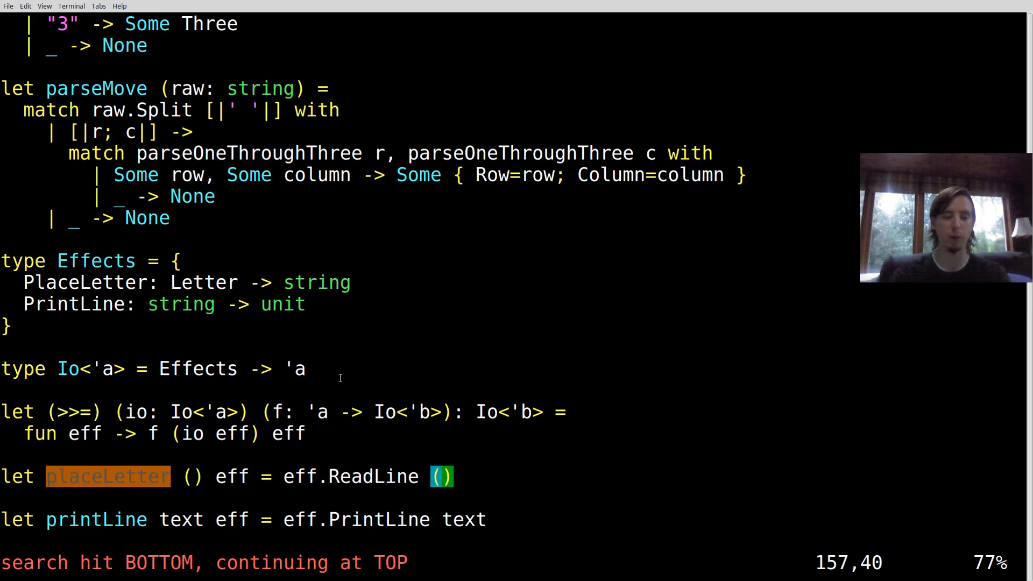
{"action": "type", "text": "Place"}
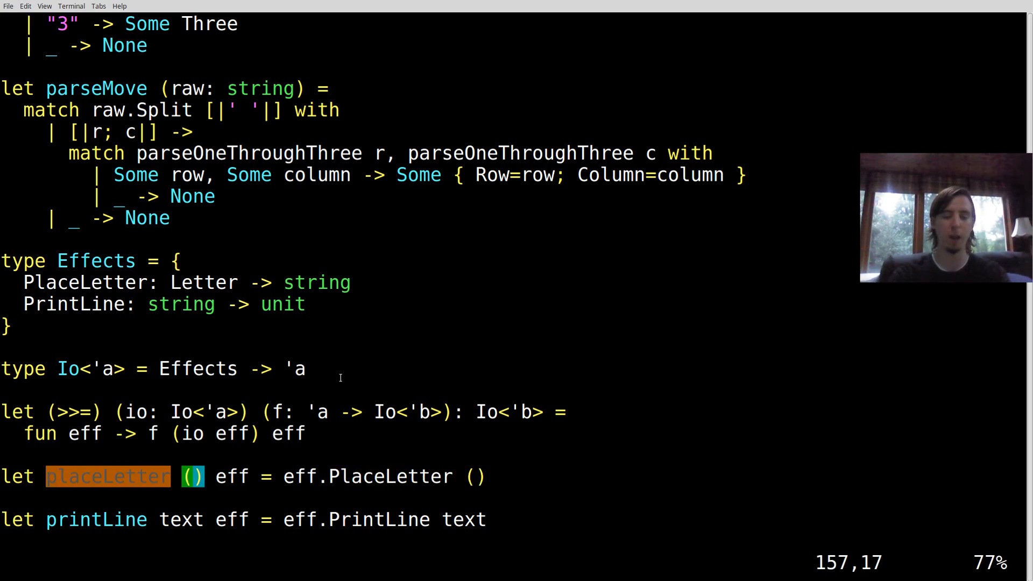
{"action": "type", "text": "le>>= fun line ->"}
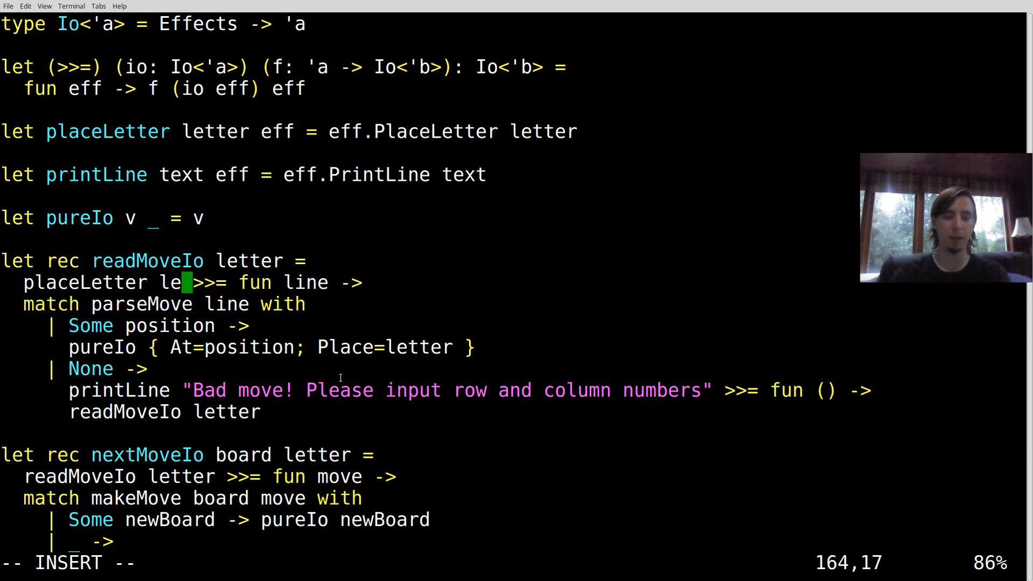
Step: Make placeLetter pass a letter to the effect, and have readMoveIo call placeLetter letter
{"action": "type", "text": "tter"}
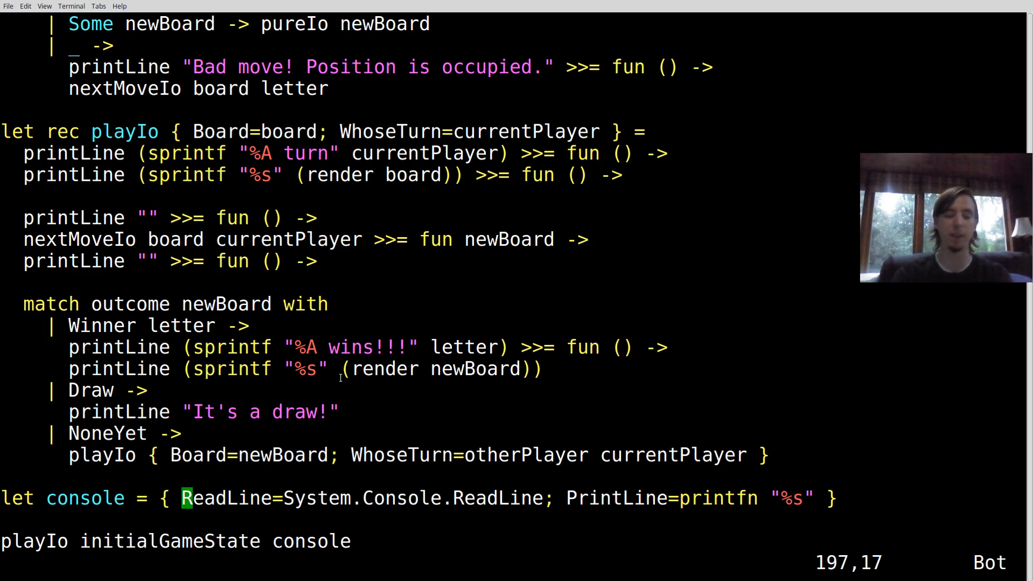
Step: Set the console record's field to PlaceLetter=(fun _ -> System.Console.ReadLine ())
{"action": "type", "text": "Place"}
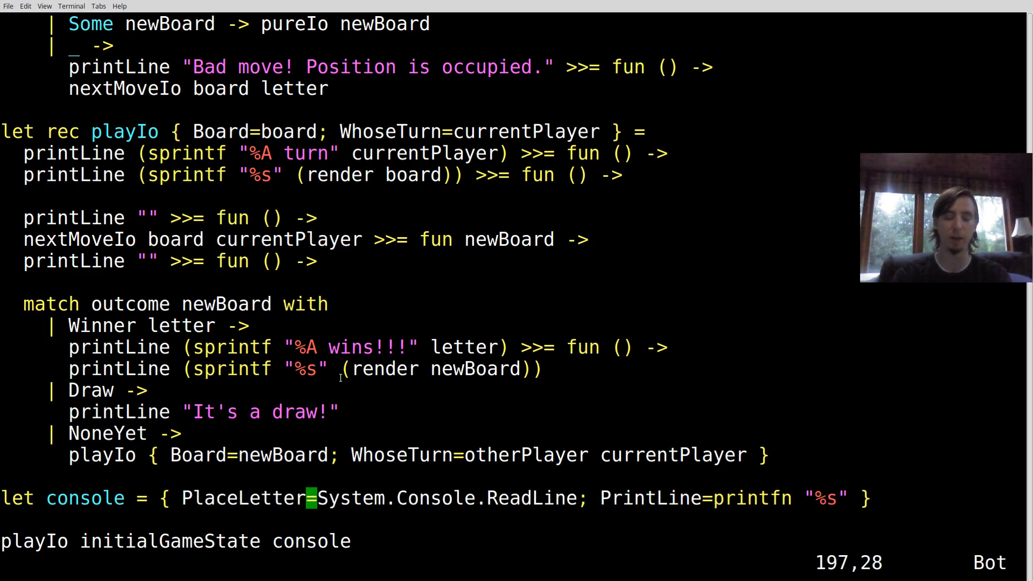
{"action": "type", "text": "fun"}
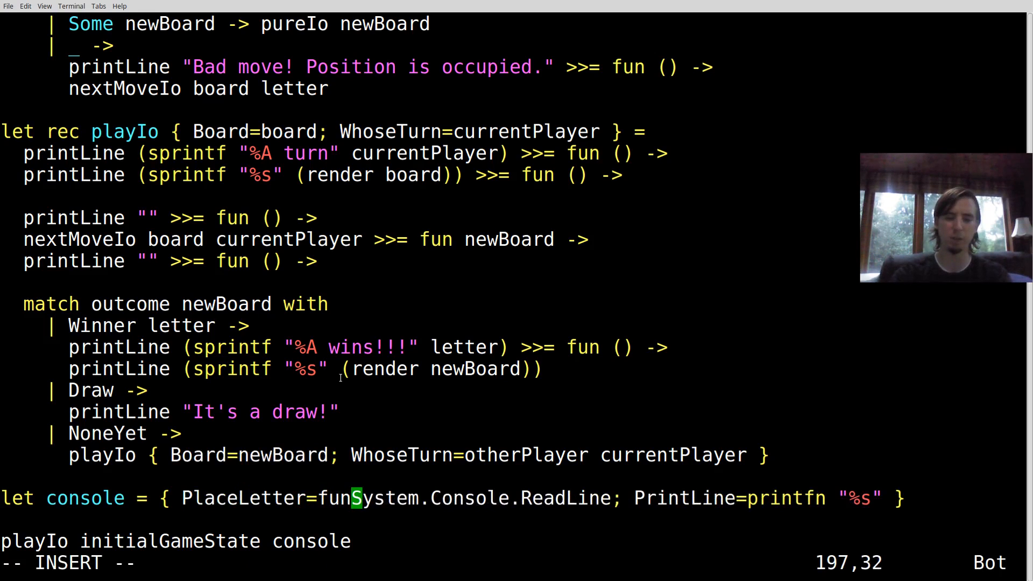
{"action": "type", "text": "_ ->"}
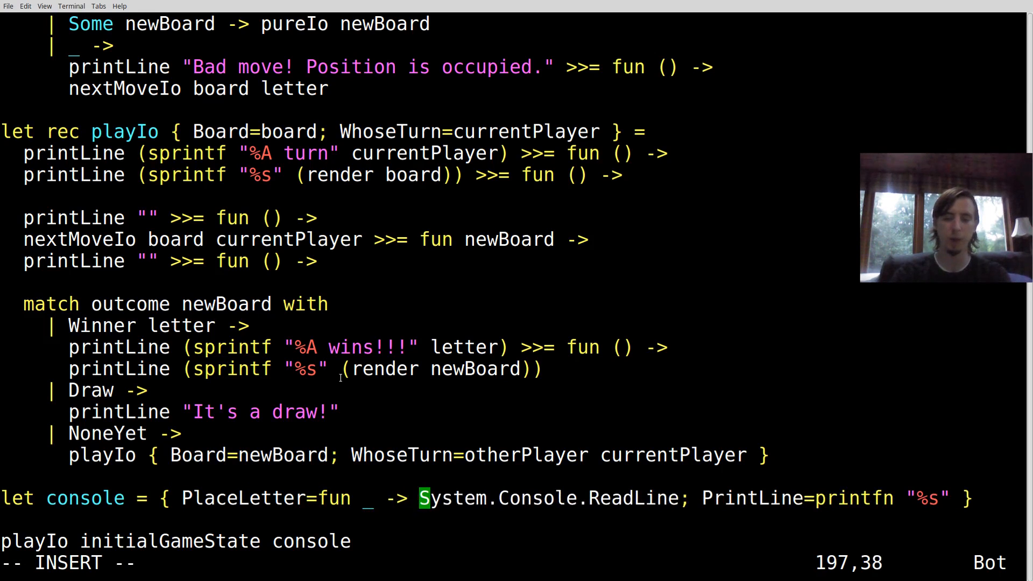
{"action": "type", "text": "())"}
{"action": "left_click", "coordinate": [517, 564]}
{"action": "type", "text": ":!"}
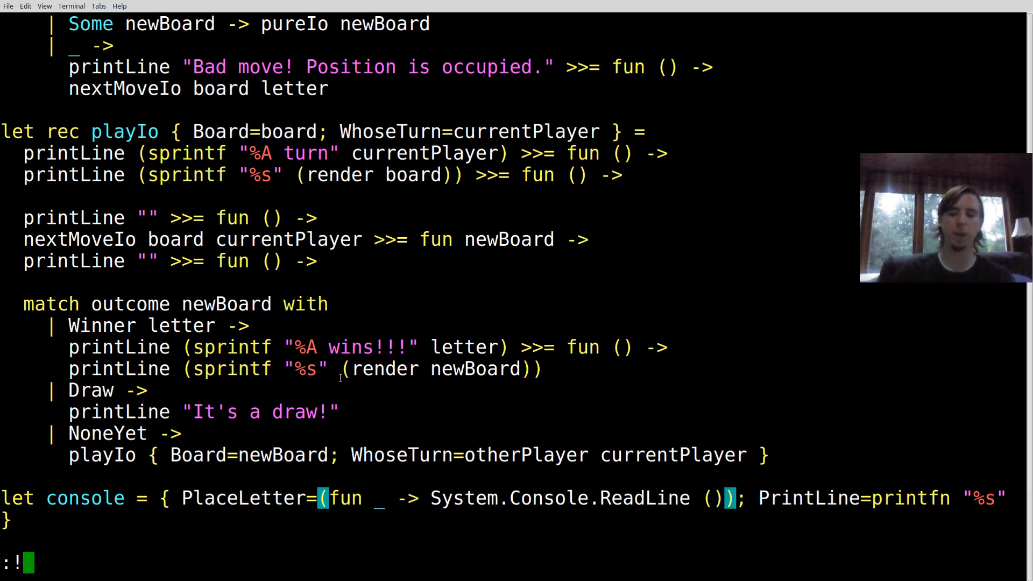
Step: Run the shell command, then begin a let binding above the console record
{"action": "key", "text": "Return"}
{"action": "type", "text": "let"}
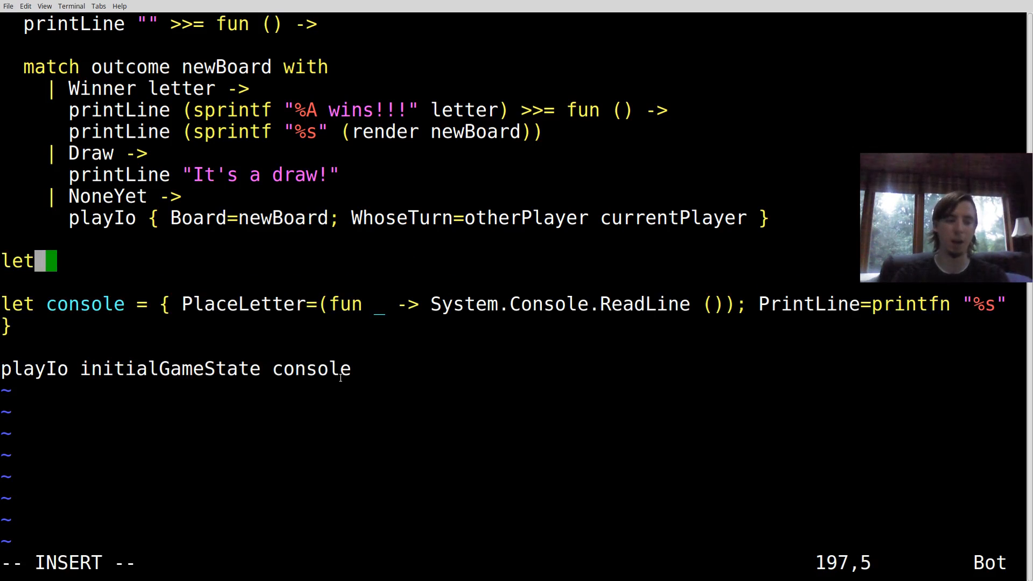
Step: Write easyAiVHuman with an X case formatting two rand 1 4 calls, then begin a rand helper
{"action": "type", "text": "easyAi"}
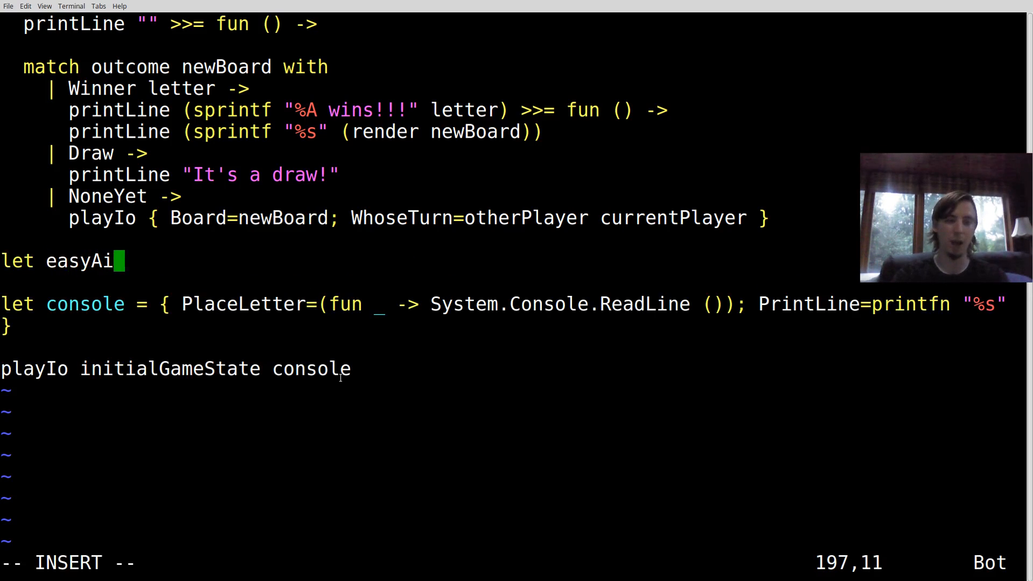
{"action": "type", "text": "VHuman = function"}
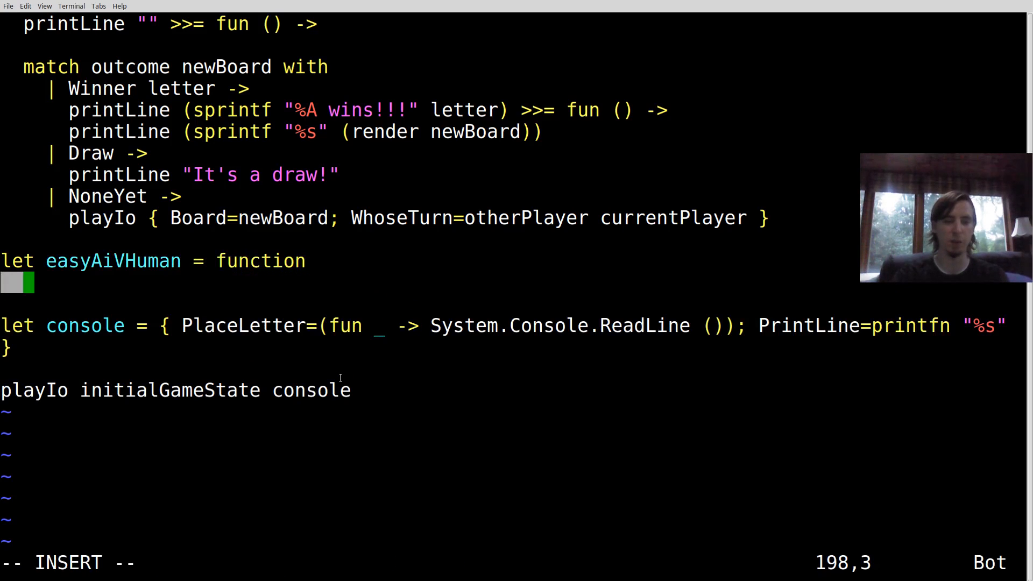
{"action": "type", "text": "| X ->"}
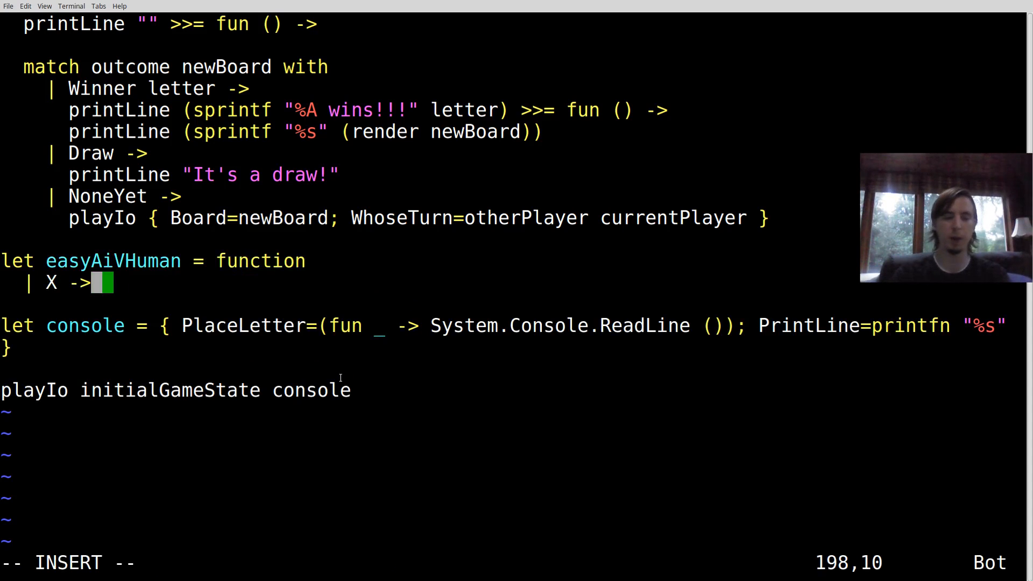
{"action": "type", "text": "sprintf \"%d \""}
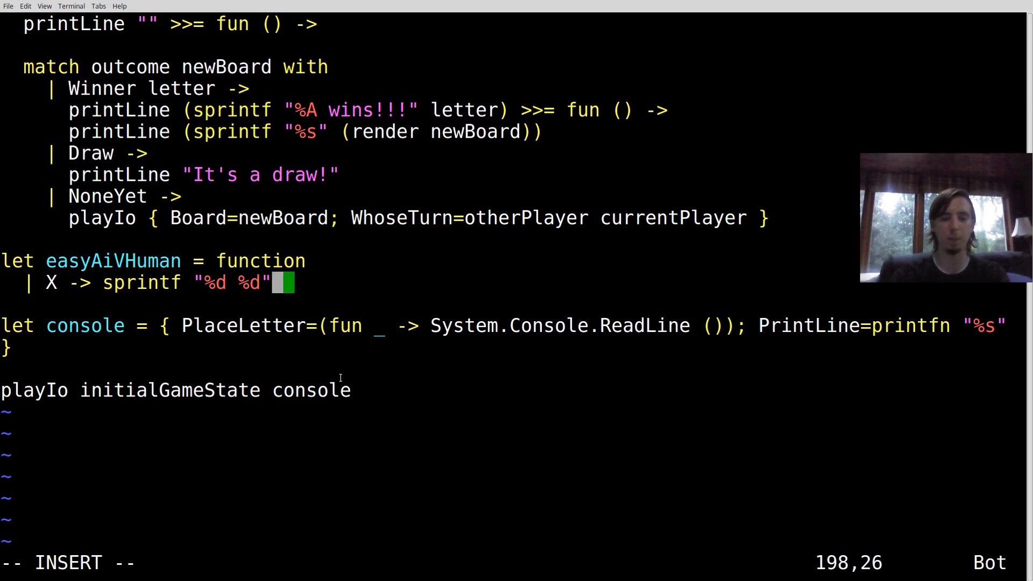
{"action": "type", "text": "() ("}
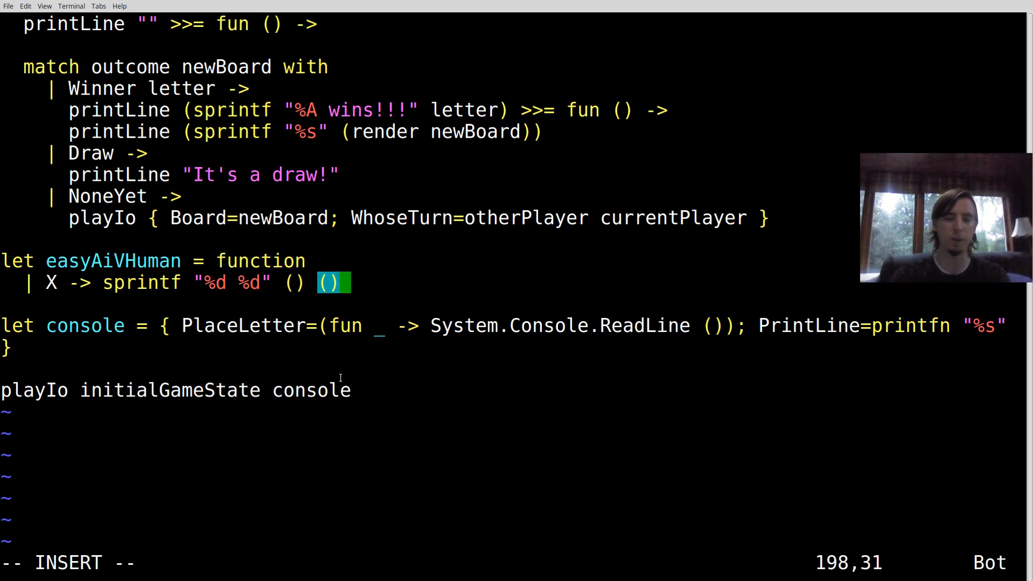
{"action": "type", "text": "rand 1 4"}
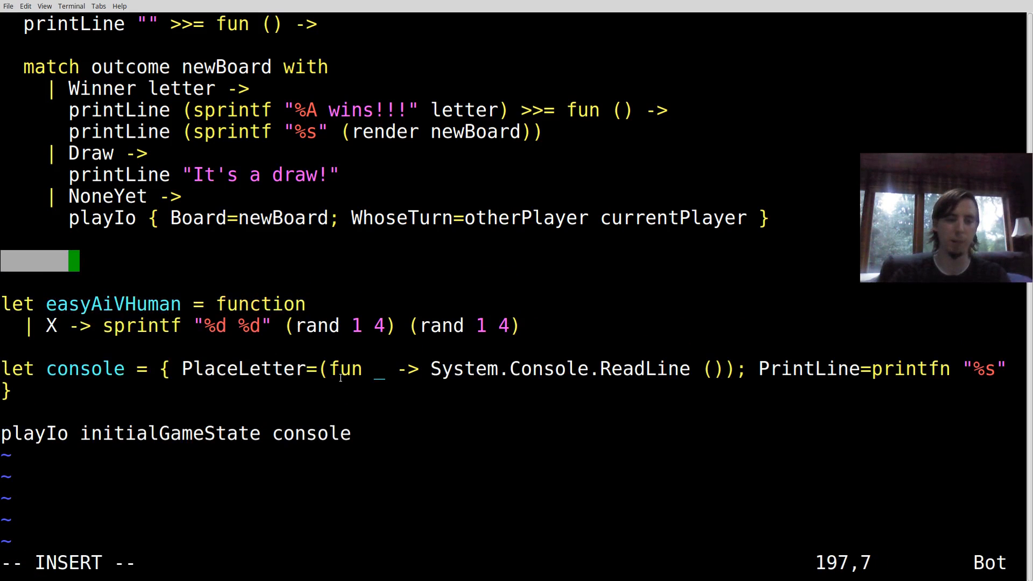
{"action": "key", "text": "Home"}
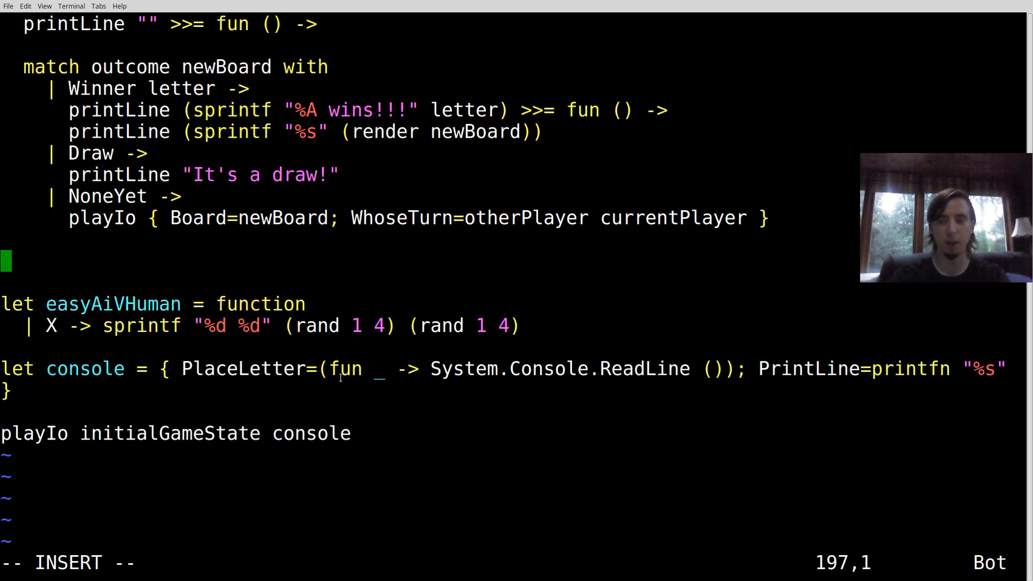
{"action": "type", "text": "let rand s e ="}
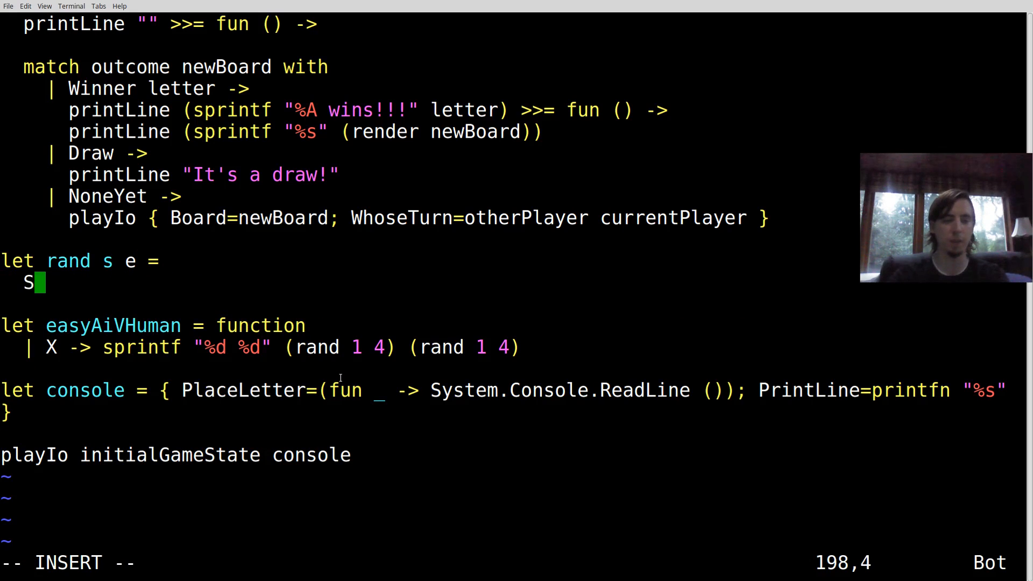
Step: Define rand s e as System.Random(System.DateTime.Now.Millisecond).Next(s, e), and duplicate the X case as O
{"action": "type", "text": "ystem.Random(System.DateTime."}
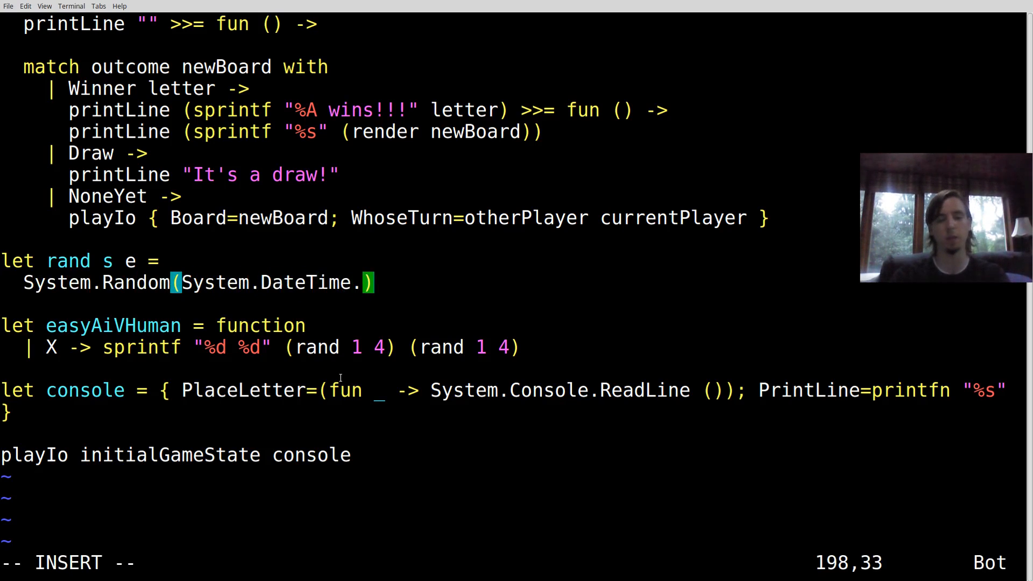
{"action": "type", "text": "Now.Mill"}
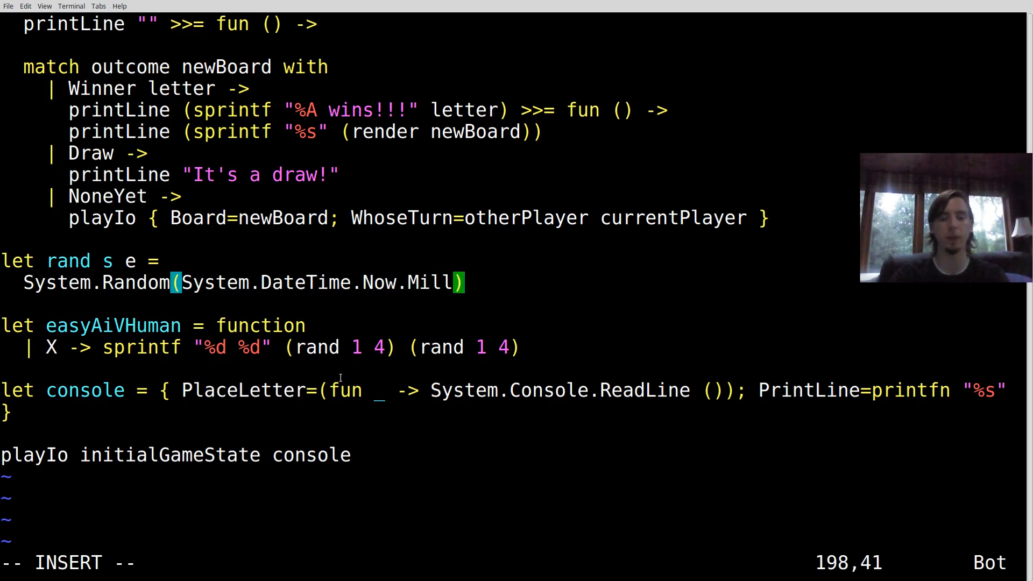
{"action": "type", "text": "isecond"}
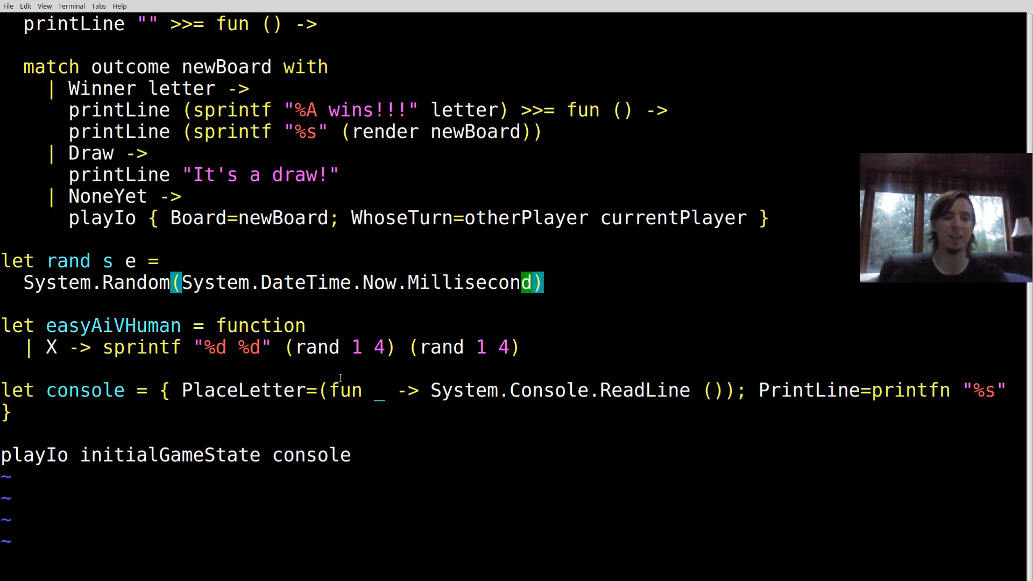
{"action": "type", "text": "."}
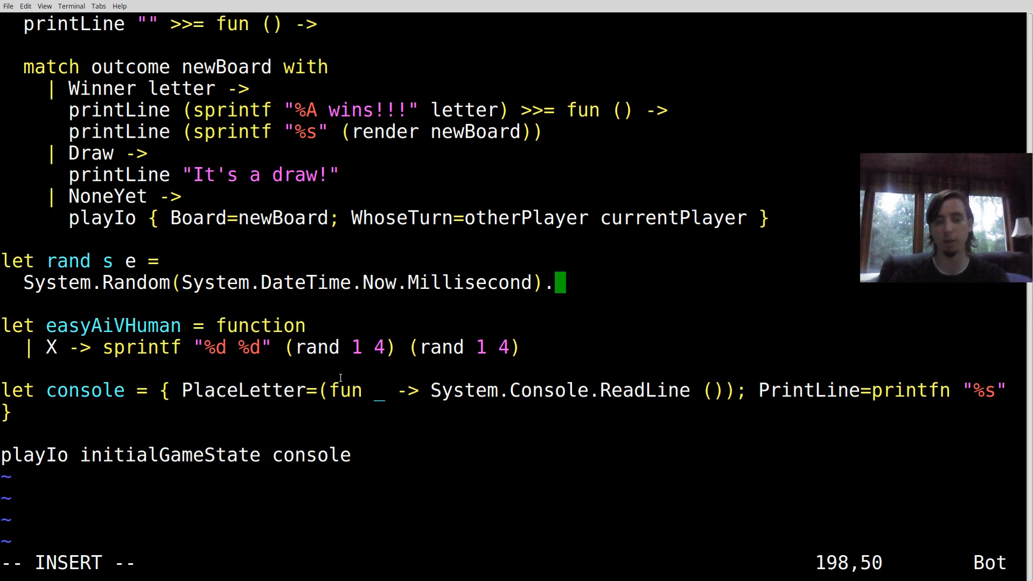
{"action": "type", "text": "Next()"}
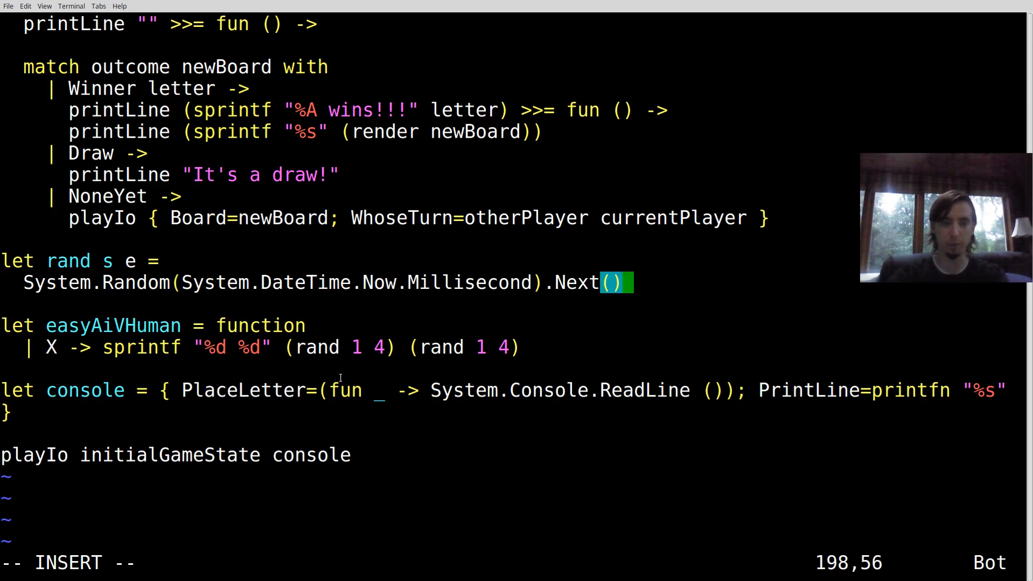
{"action": "type", "text": "s, e"}
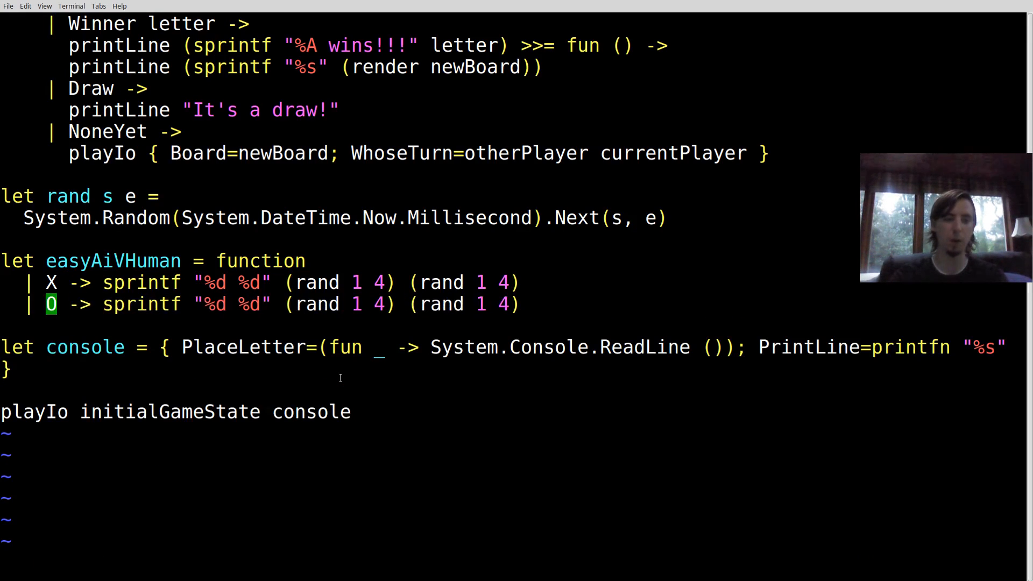
Step: Make O read System.Console.ReadLine (), and rename console to consoleAi using PlaceLetter=easyAiVHuman in playIo
{"action": "type", "text": "Sy"}
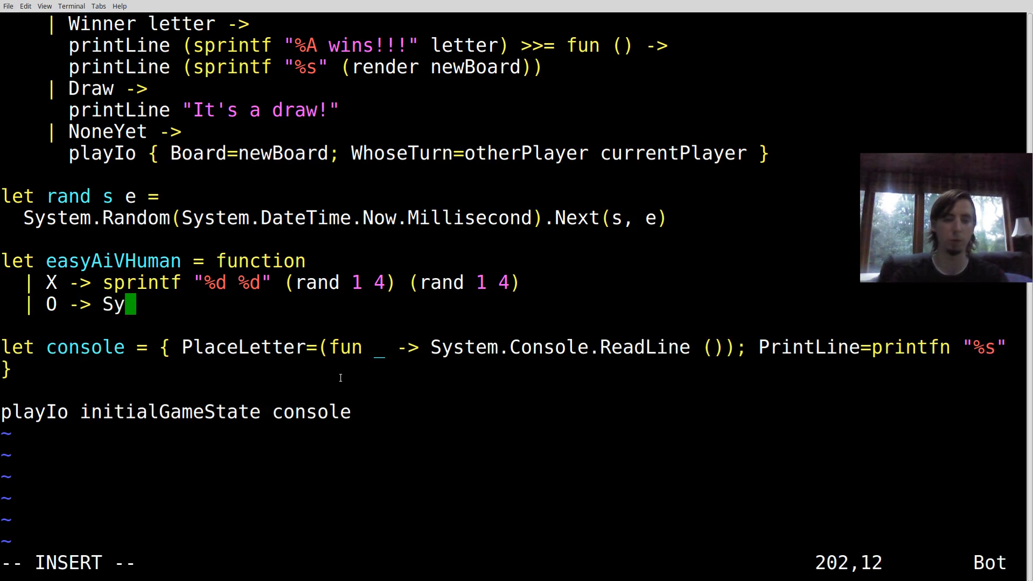
{"action": "type", "text": "stem.Console.ReadLine ("}
{"action": "left_click", "coordinate": [517, 562]}
{"action": "type", "text": "!"}
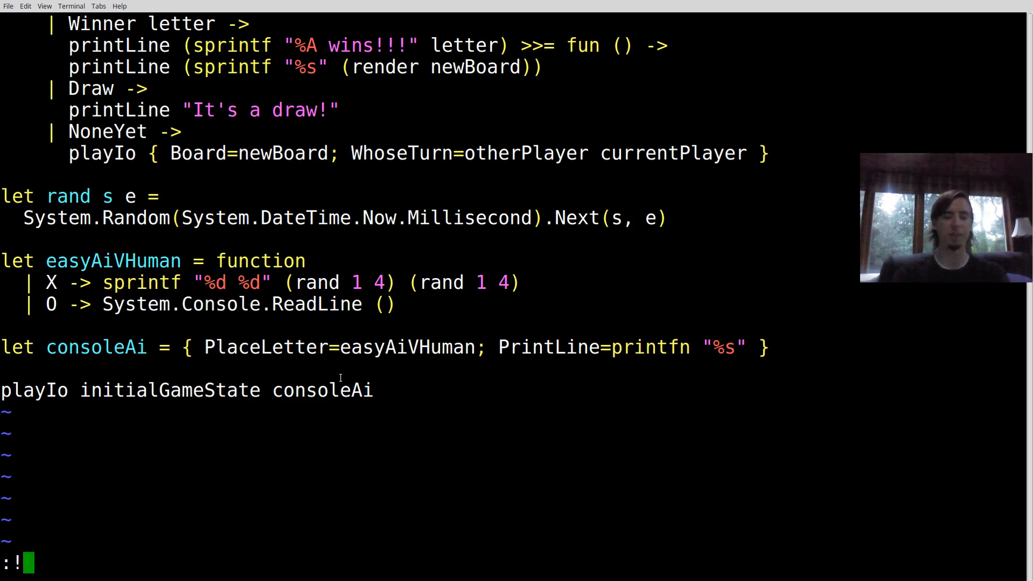
Step: Run the script with fsharpi % and play O moves '1 1' and '3 1' against the AI
{"action": "type", "text": "fsharpi %"}
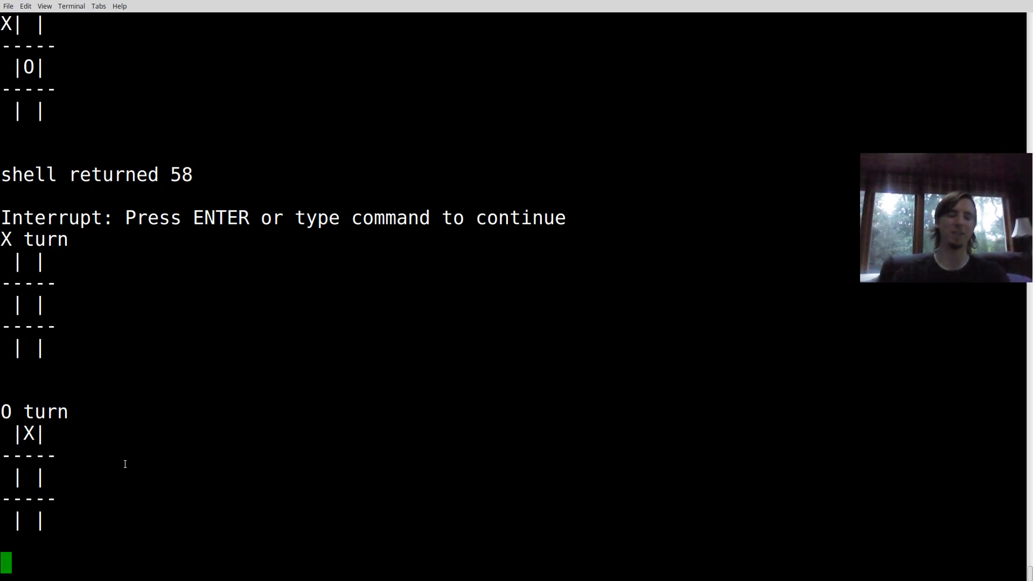
{"action": "type", "text": "1 1"}
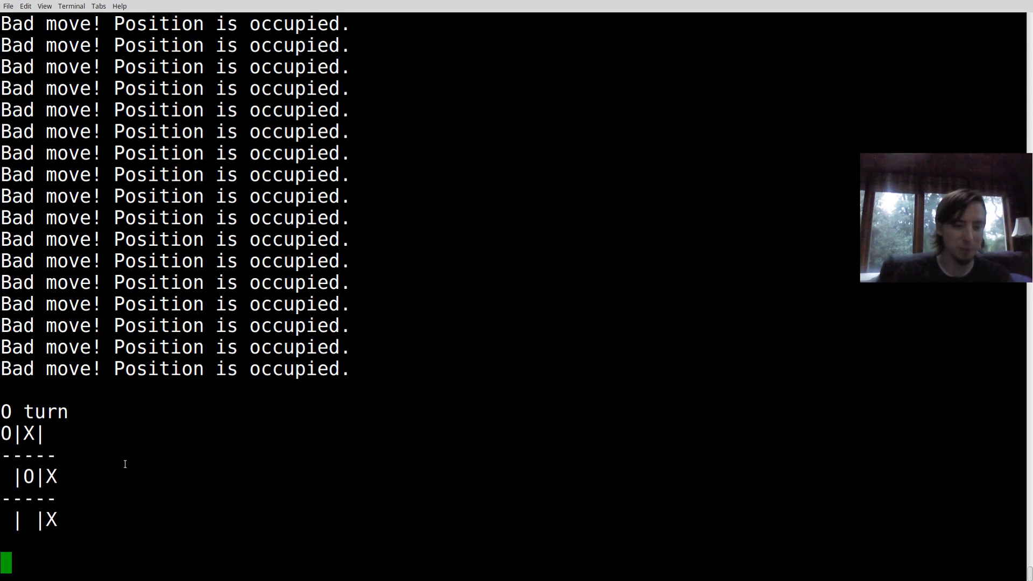
{"action": "mouse_move", "coordinate": [259, 360]}
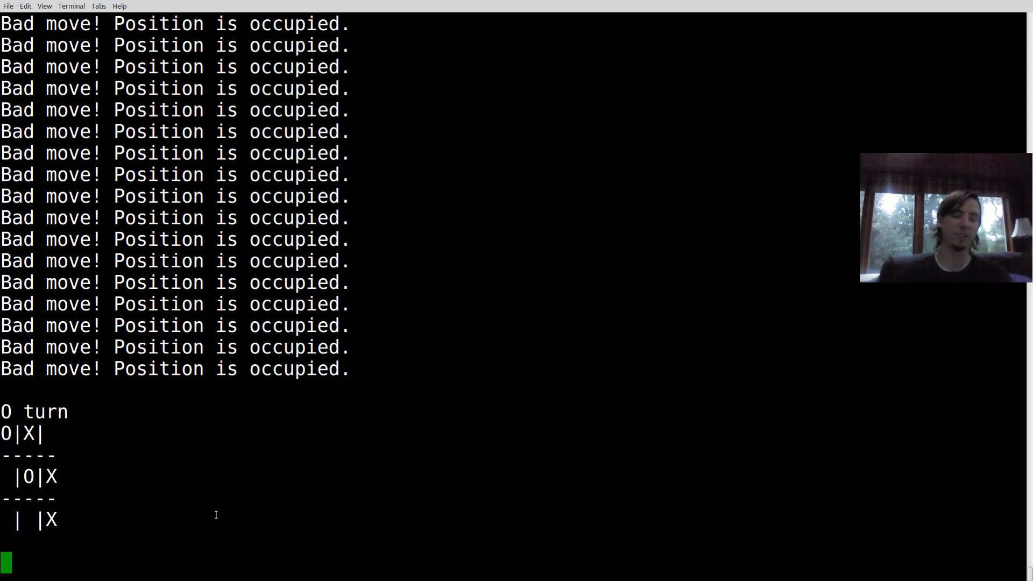
{"action": "type", "text": "3"}
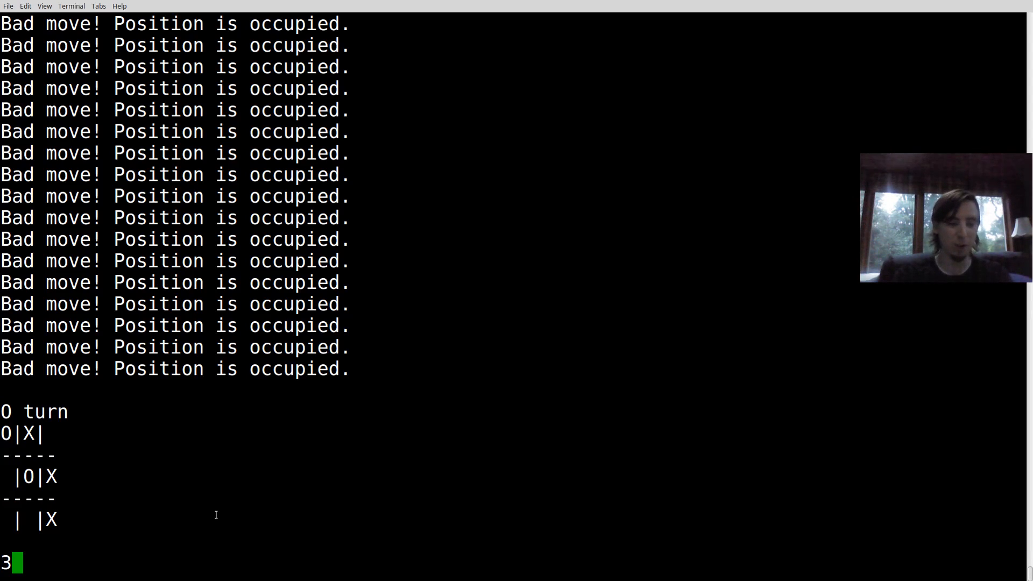
{"action": "type", "text": "1"}
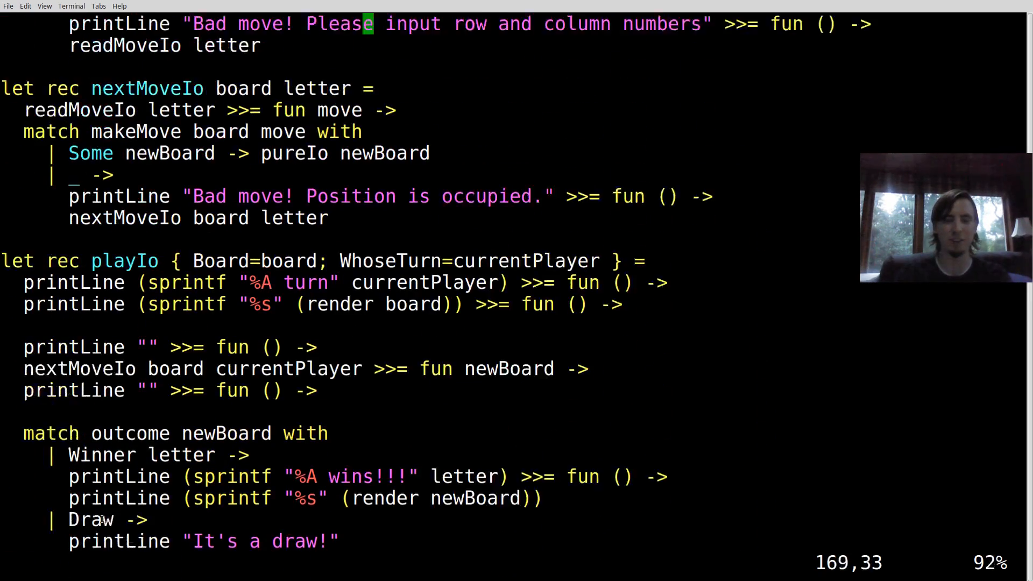
{"action": "scroll", "scroll_direction": "down", "scroll_amount": 3}
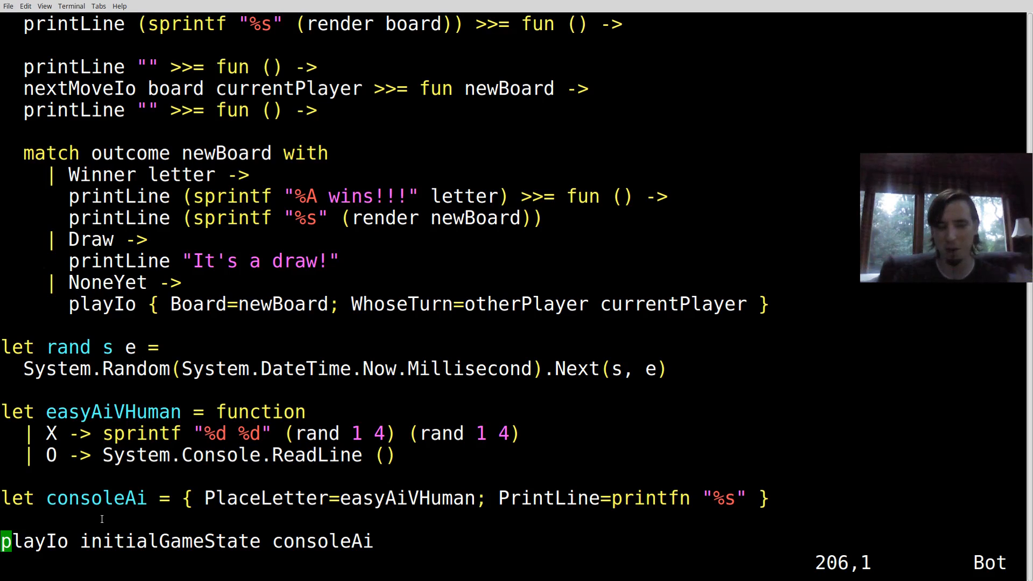